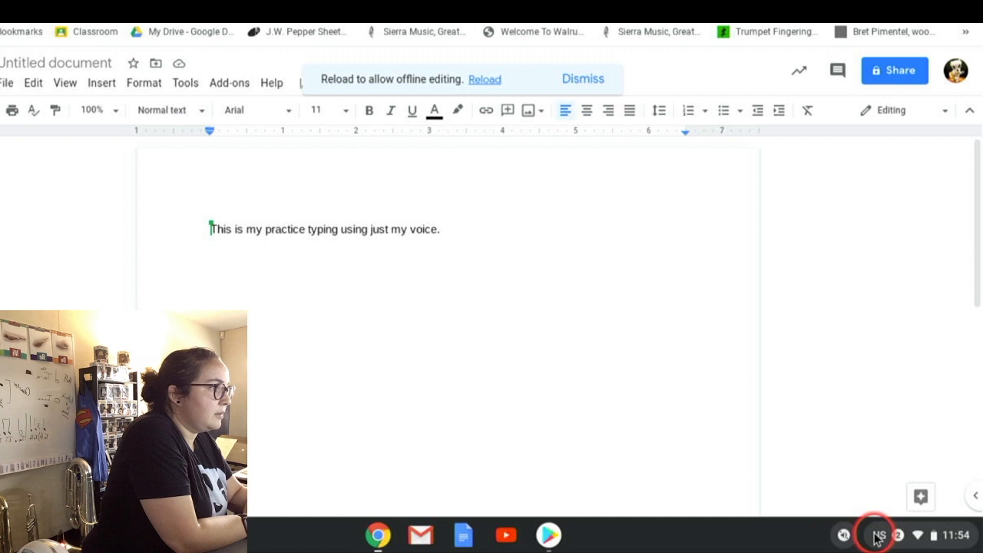
- Bring up the Chromebook Settings window from the shelf's quick settings panel
click(882, 534)
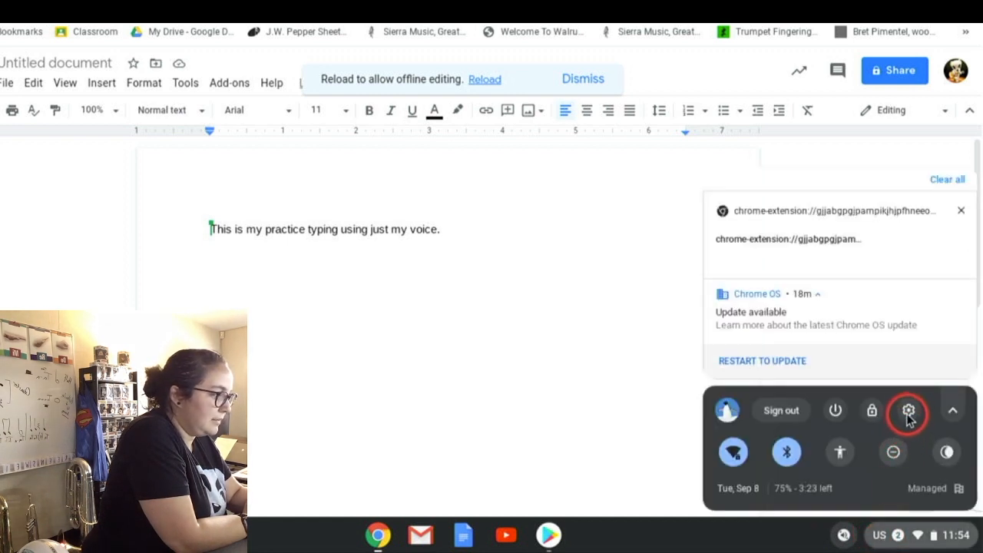
click(908, 410)
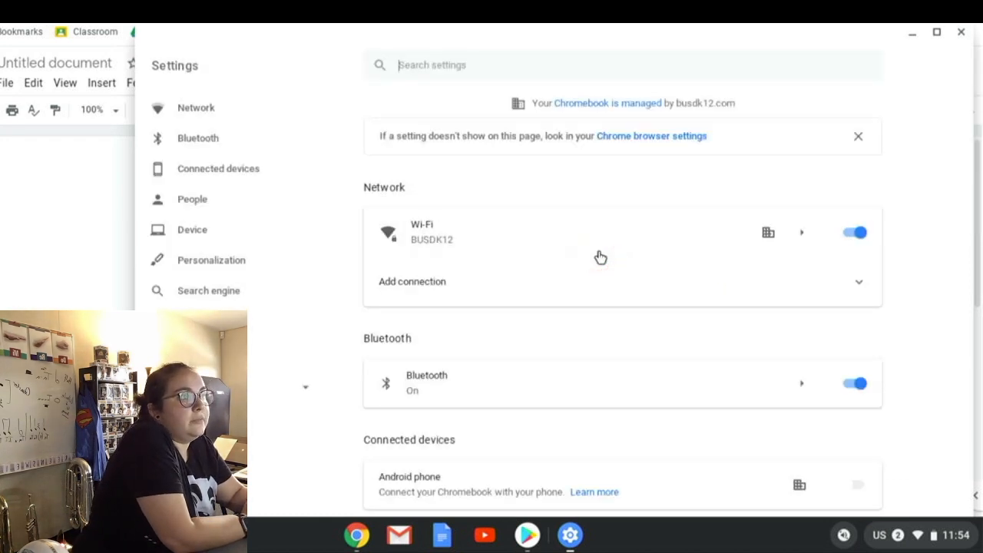
- Expand the Advanced settings and scroll to the Accessibility section
scroll(down, 3)
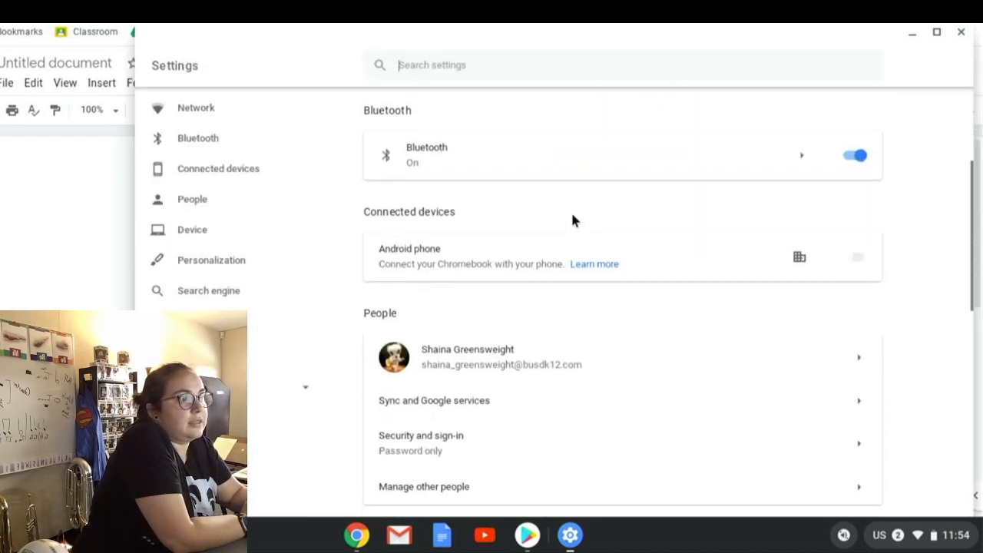
scroll(down, 3)
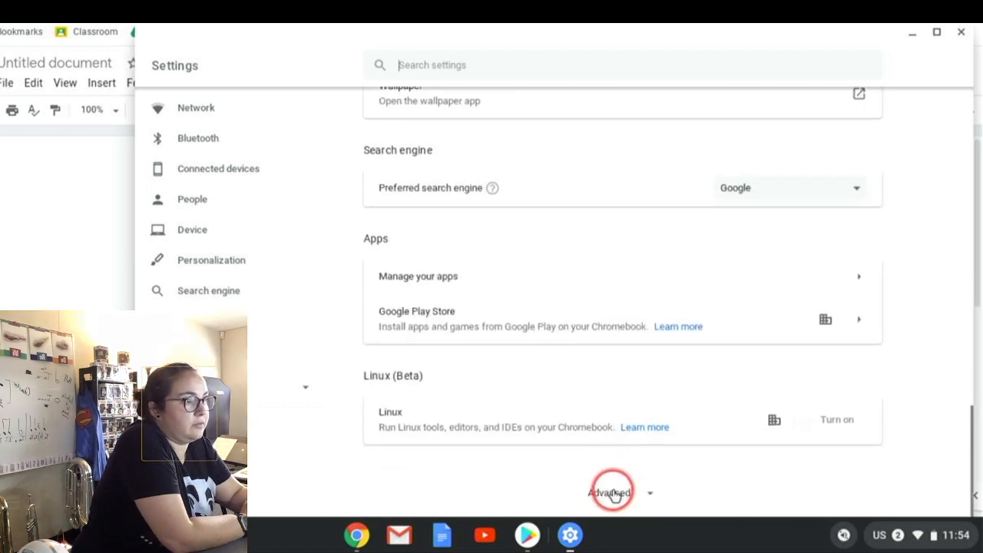
click(611, 491)
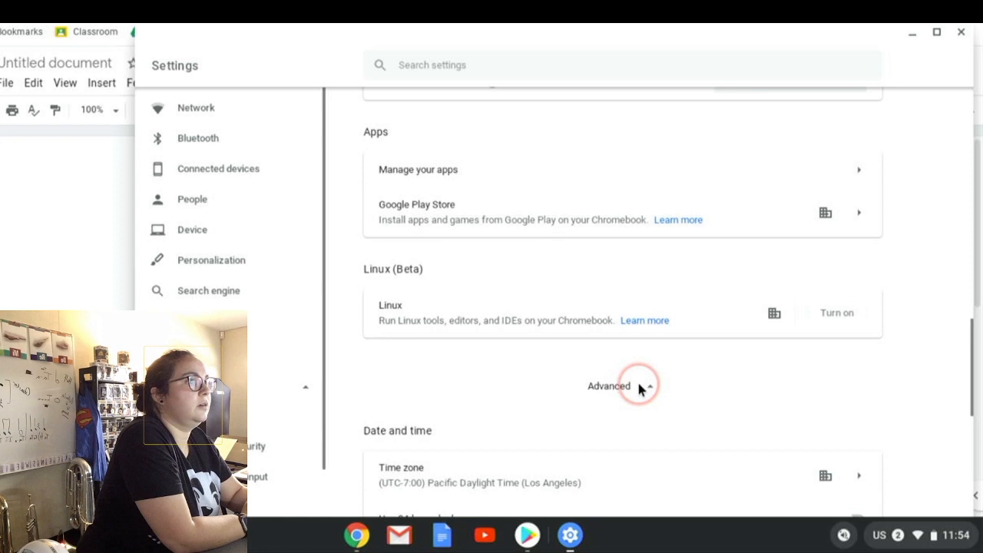
scroll(down, 3)
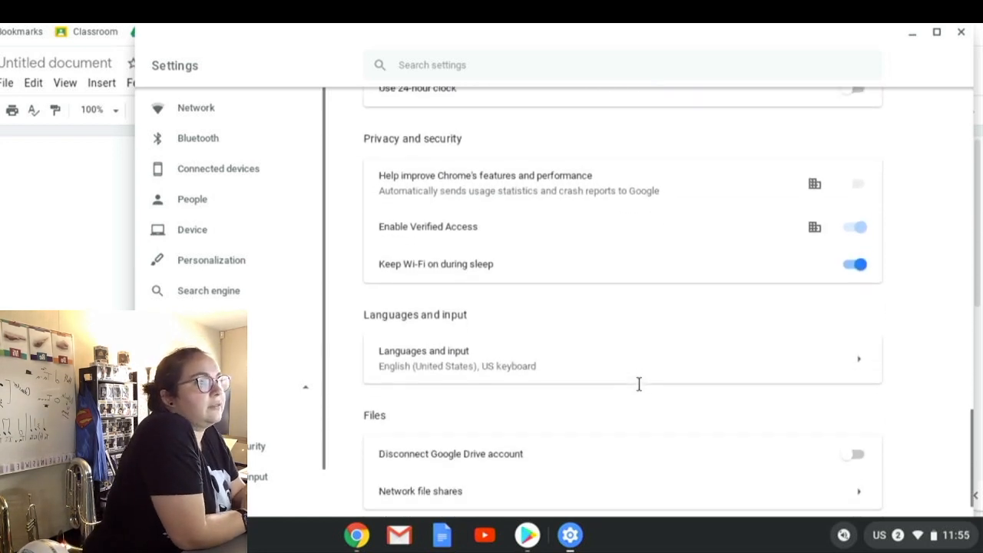
scroll(down, 3)
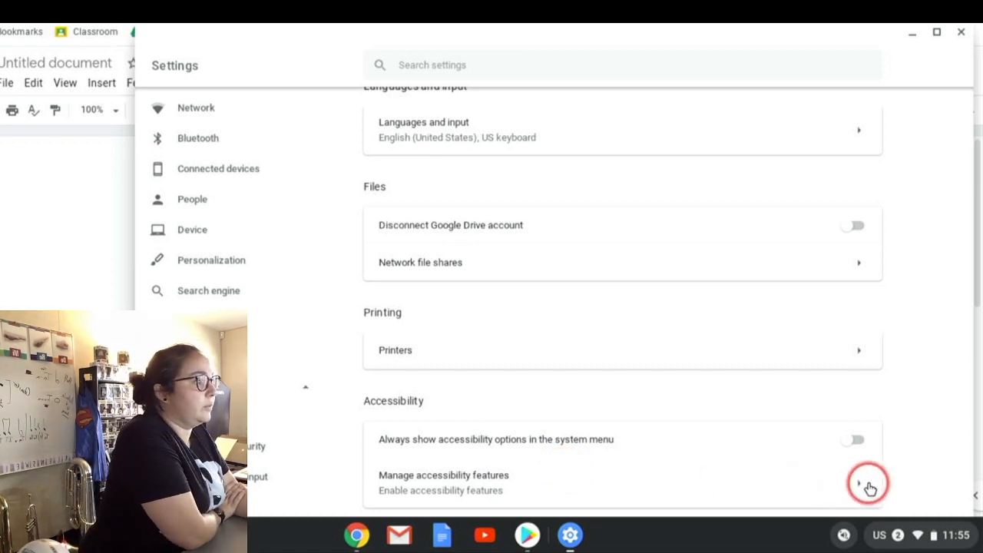
- Go to the Manage accessibility features page under Accessibility
click(866, 482)
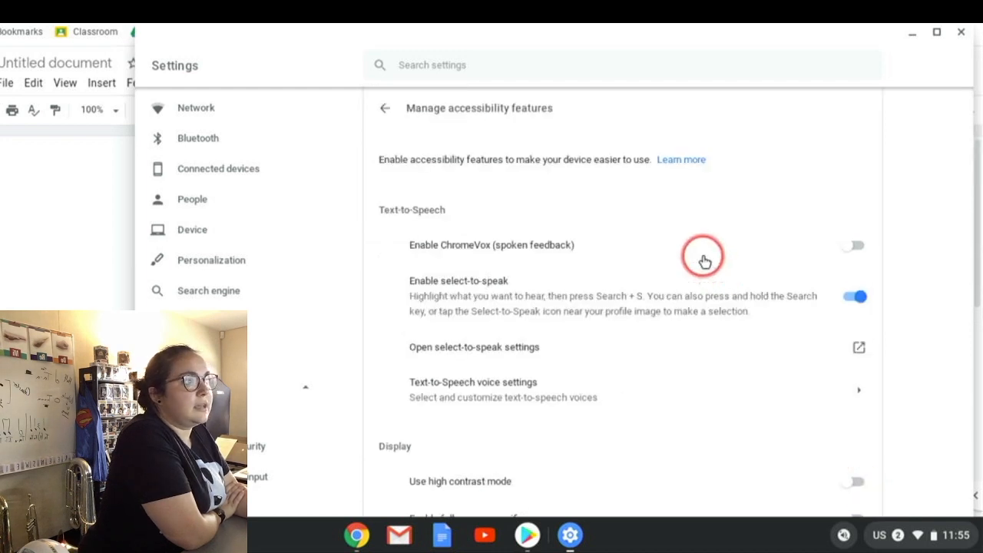
mouse_move(501, 321)
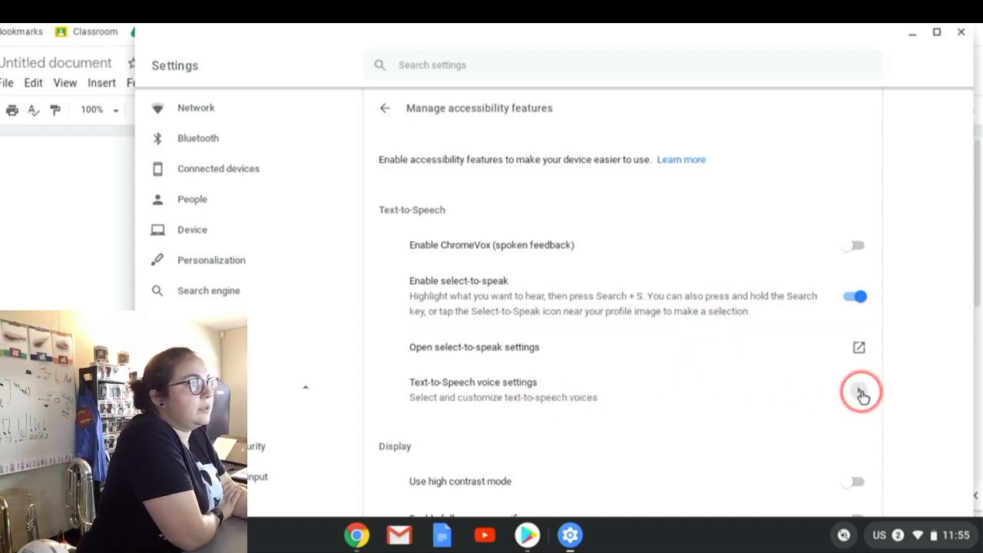
- View the Text-to-Speech voice settings with speech rate, pitch, volume and voice preview
click(859, 392)
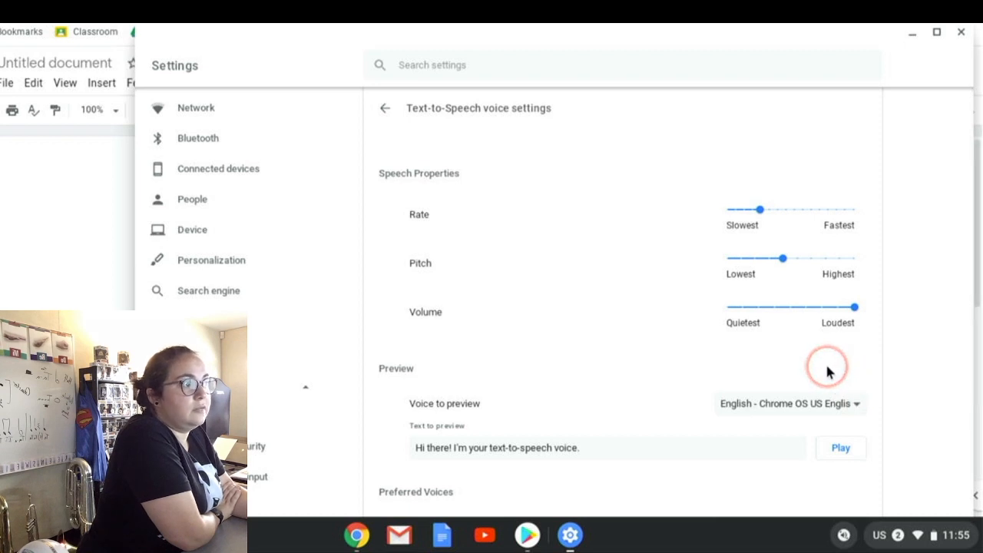
click(789, 403)
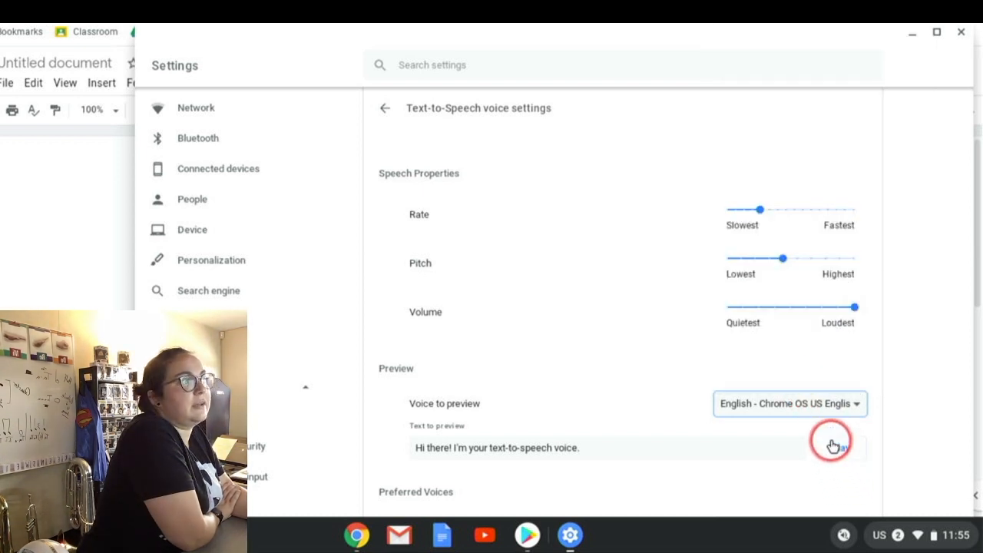
click(832, 445)
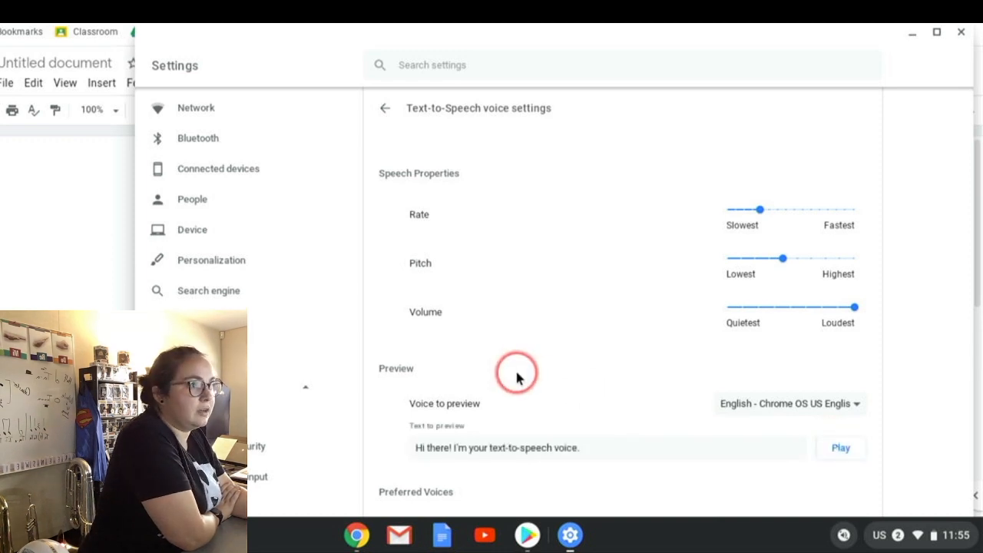
scroll(down, 3)
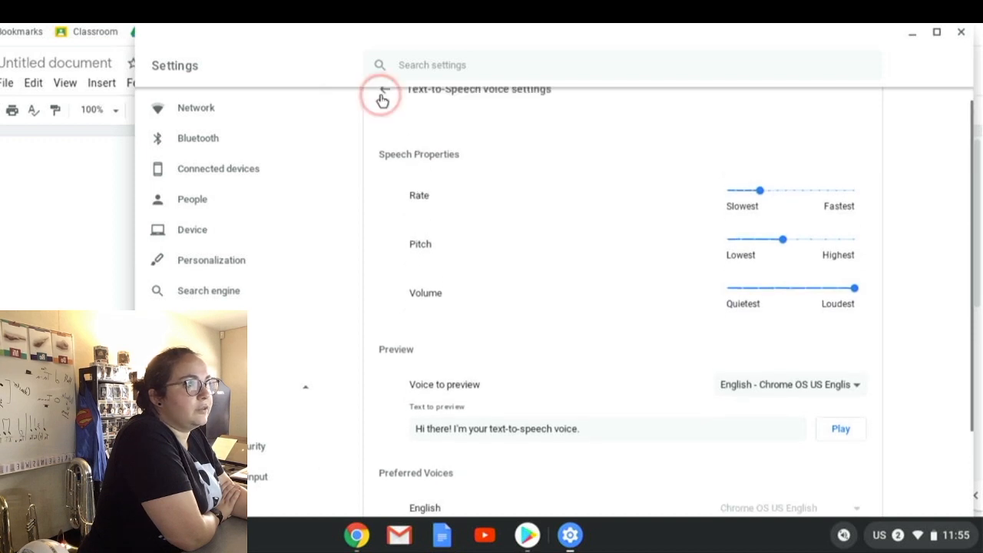
- Return to the accessibility features page and reach Keyboard and text input
click(381, 89)
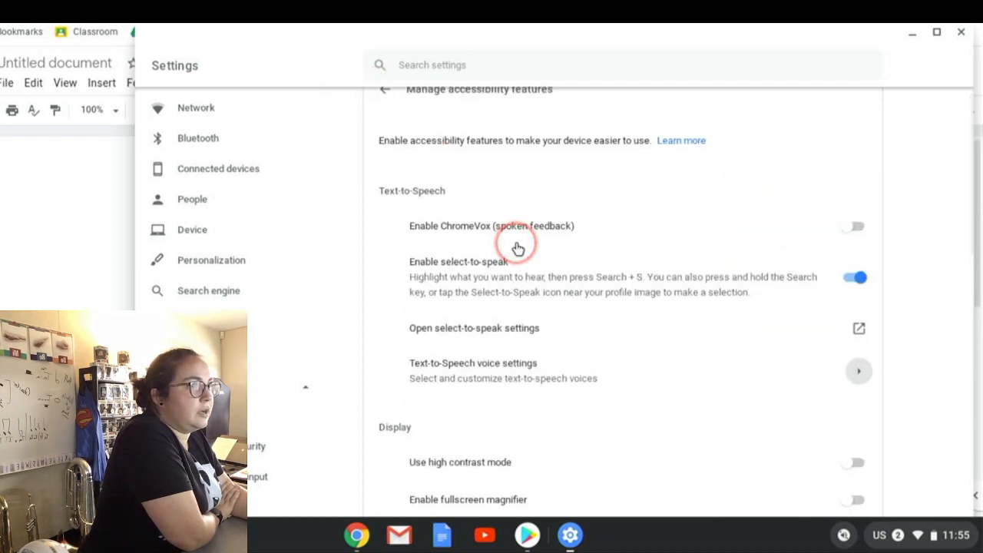
scroll(down, 3)
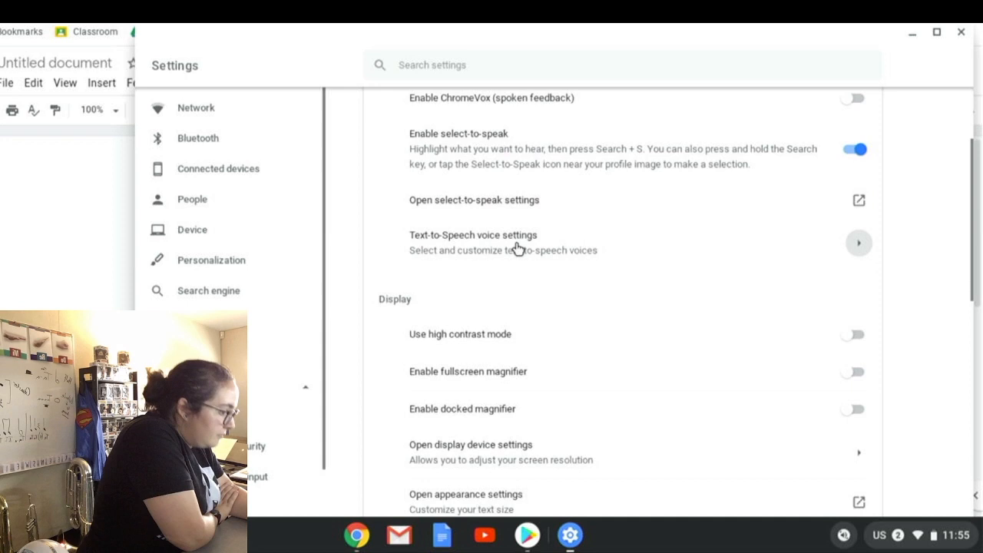
scroll(down, 3)
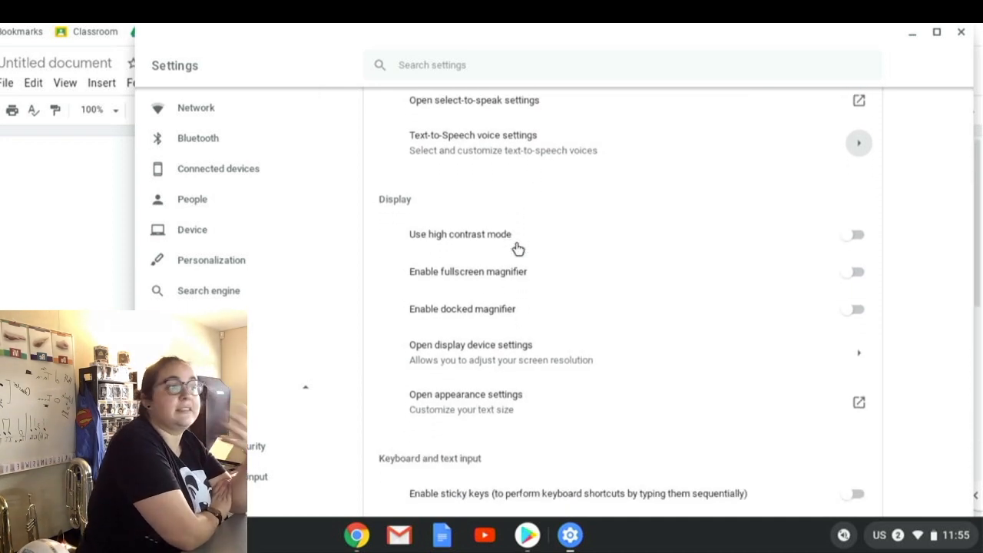
scroll(down, 3)
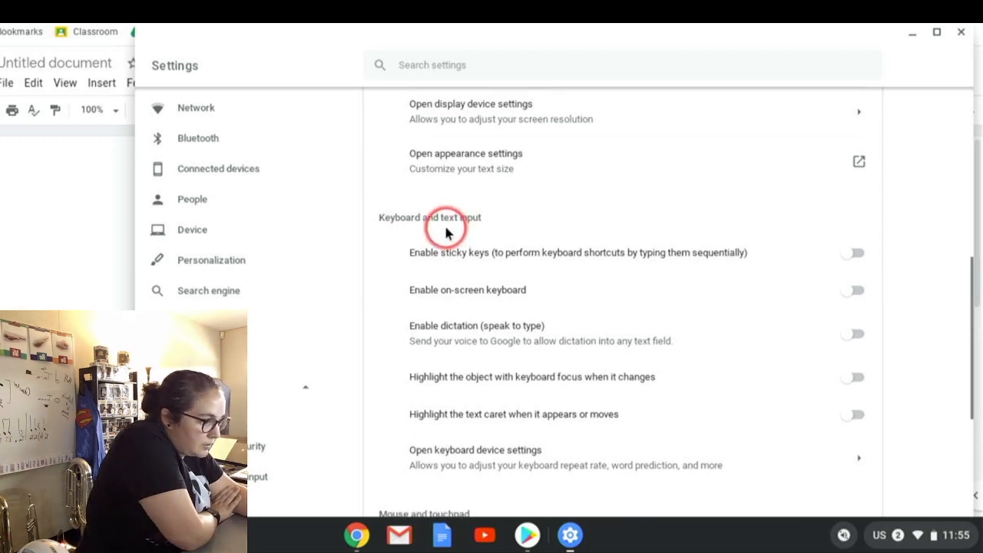
mouse_move(528, 325)
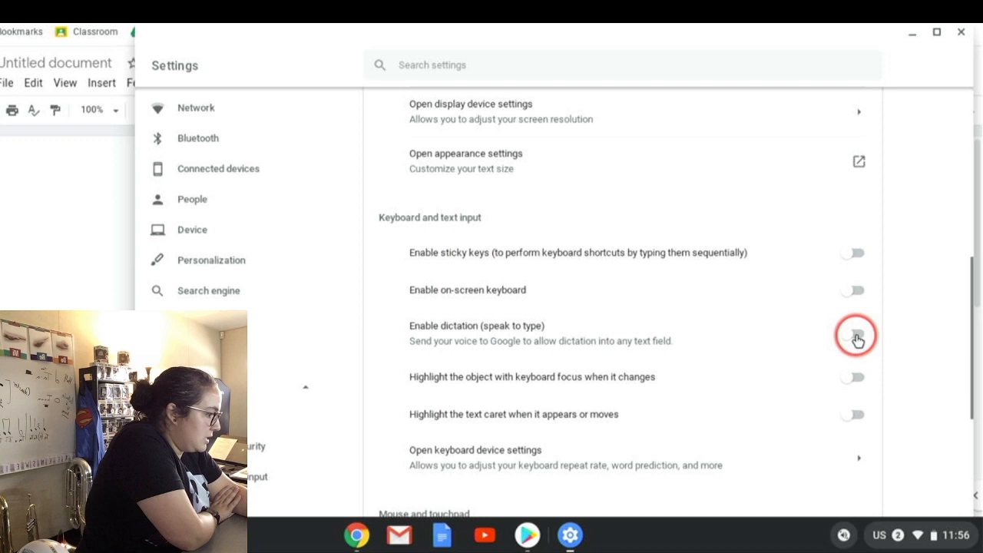
- Switch on 'Enable dictation (speak to type)' so the dictation icon appears on the shelf
click(856, 335)
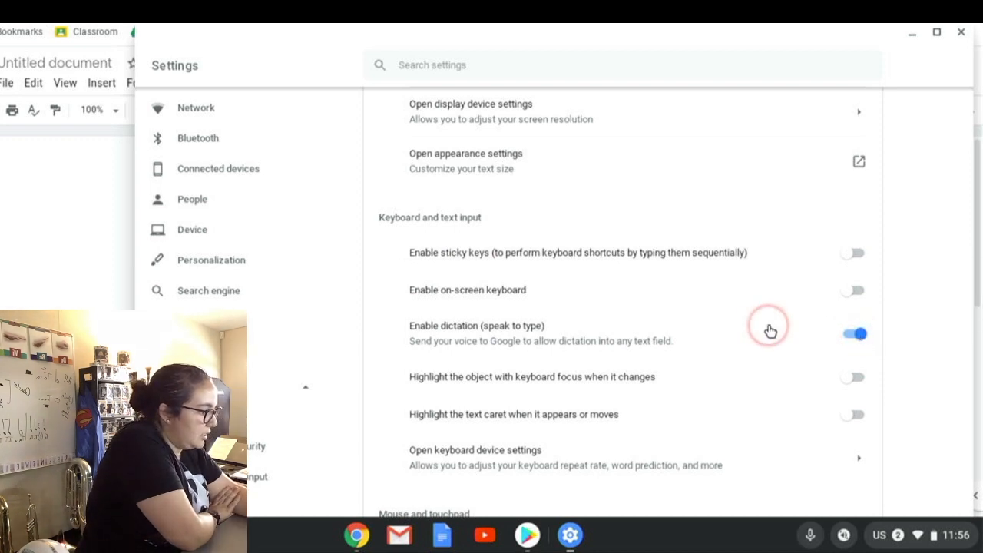
scroll(down, 3)
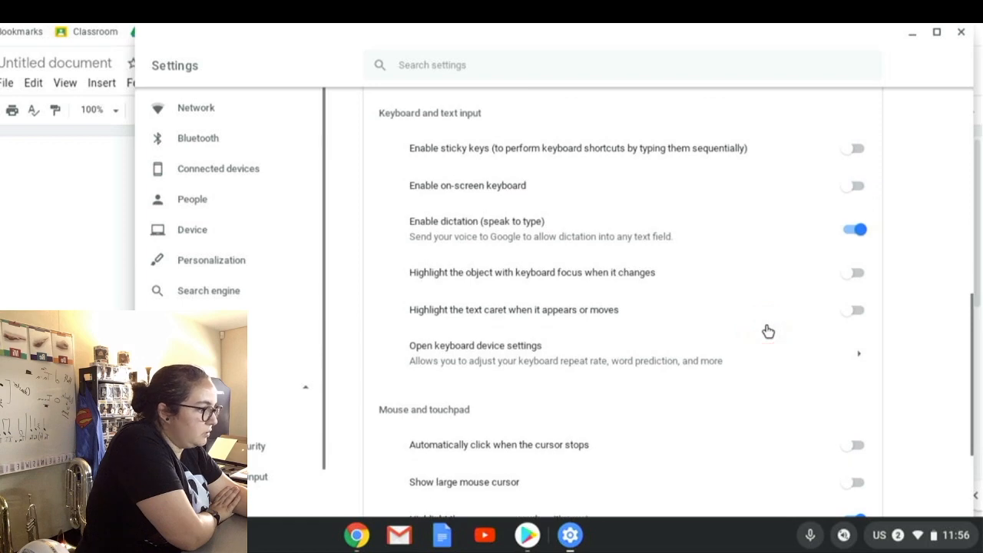
scroll(down, 3)
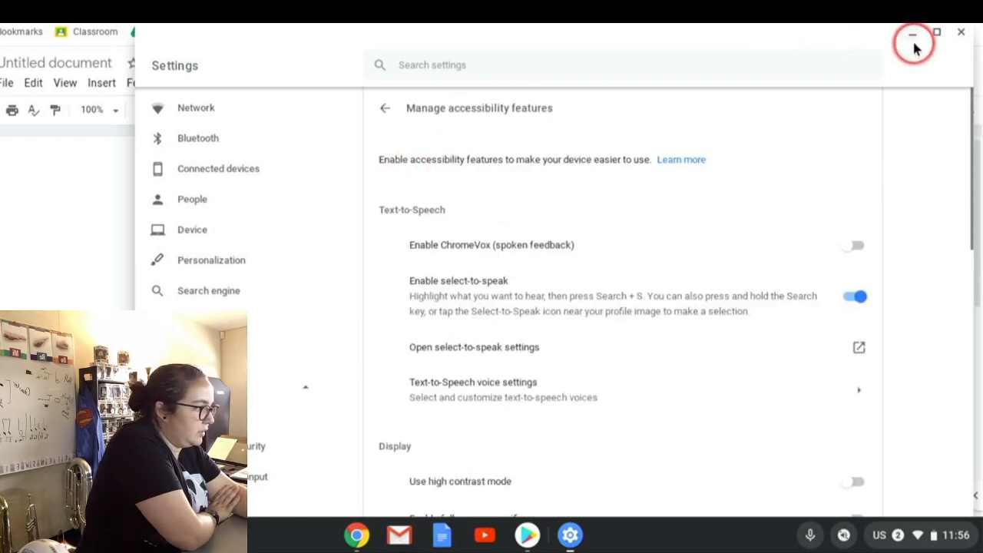
- Minimize Settings, start a new line in the document and reload it for offline editing
click(957, 34)
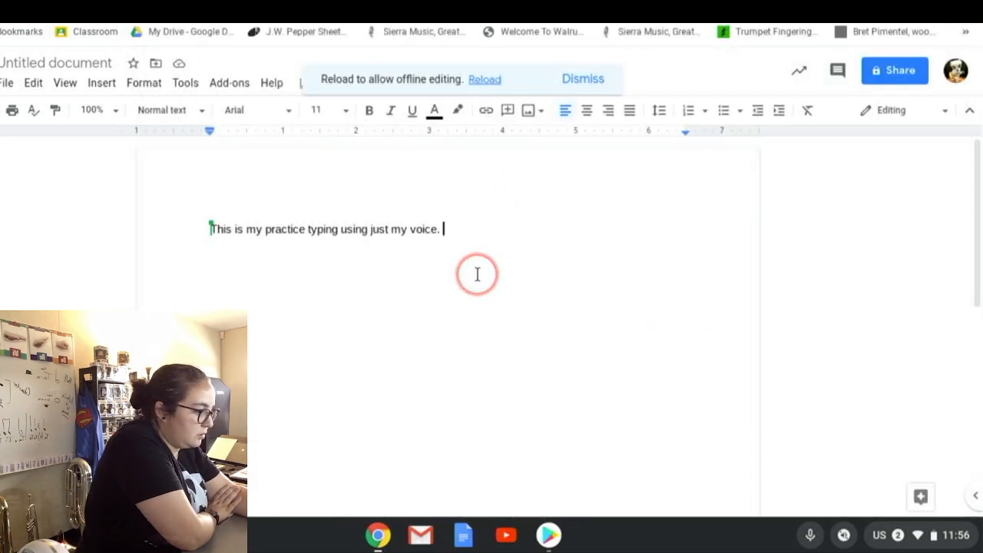
key(Enter)
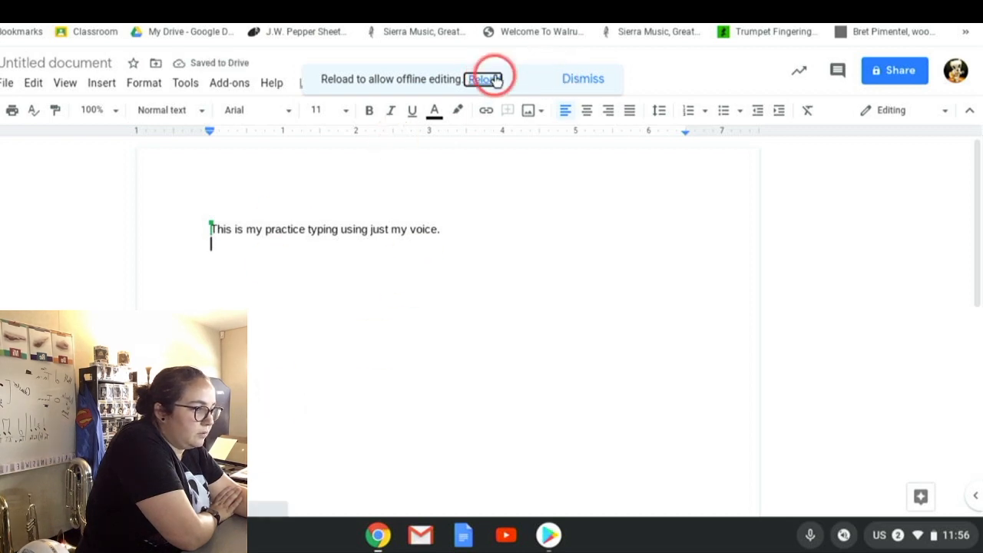
click(482, 78)
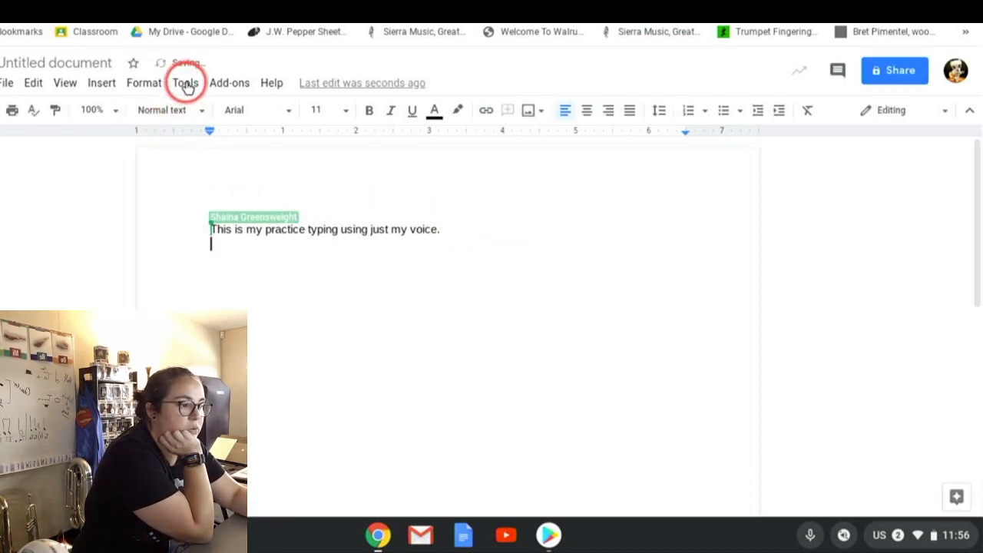
- Start Voice typing from the Tools menu so the microphone panel appears beside the document
click(184, 83)
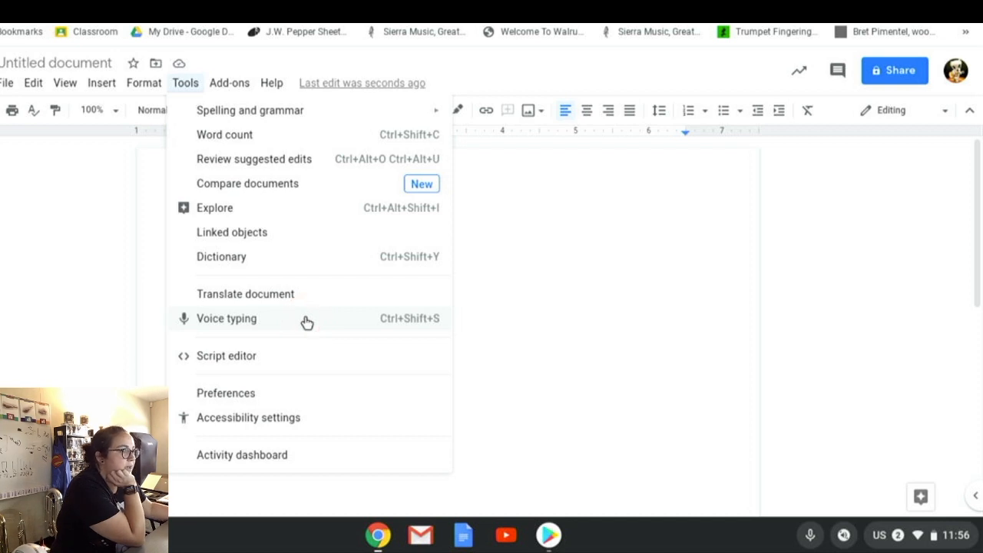
click(305, 318)
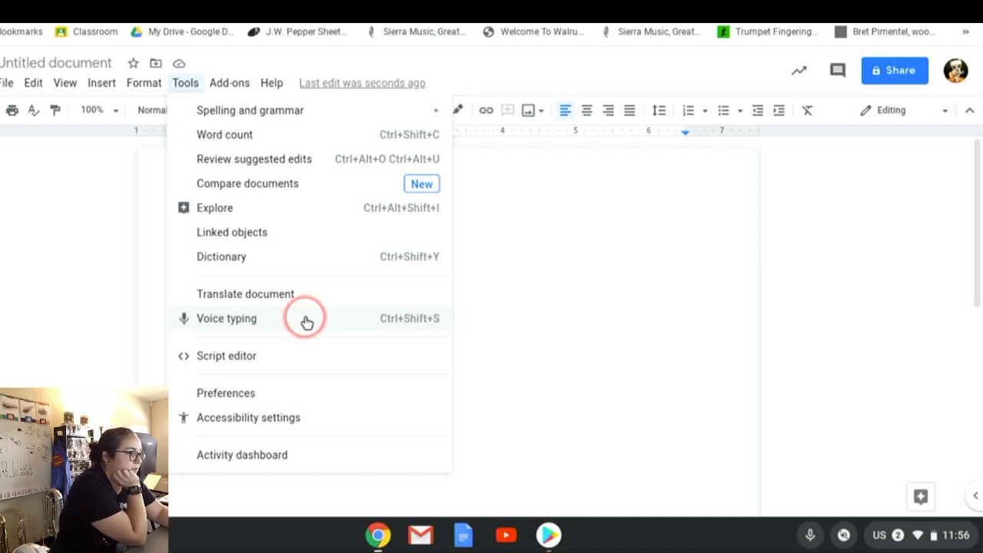
click(226, 318)
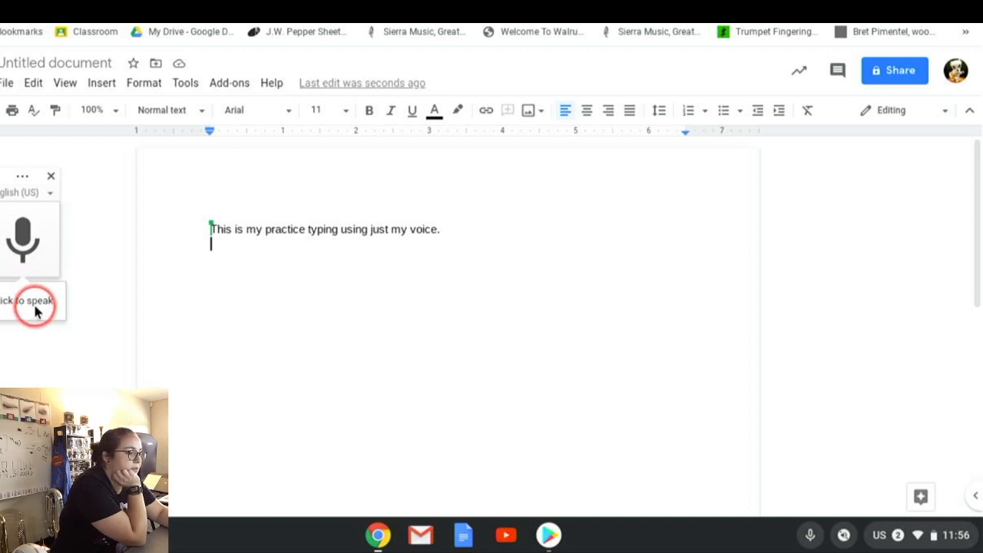
- Dictate 'it's actually reading my voice... I have to speak slowly so that it picks up what I'm trying to write', then stop listening
click(23, 239)
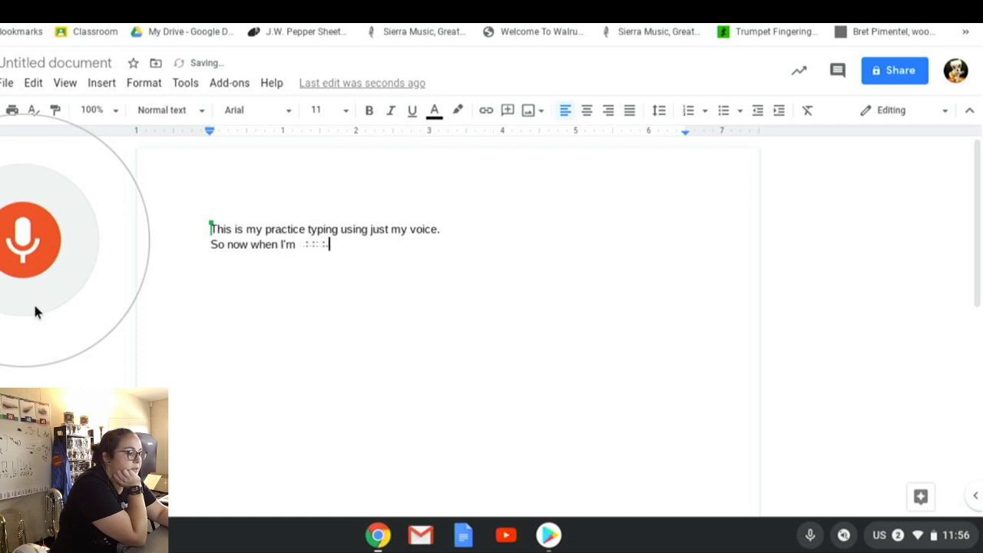
text(typing it's actually reading:)
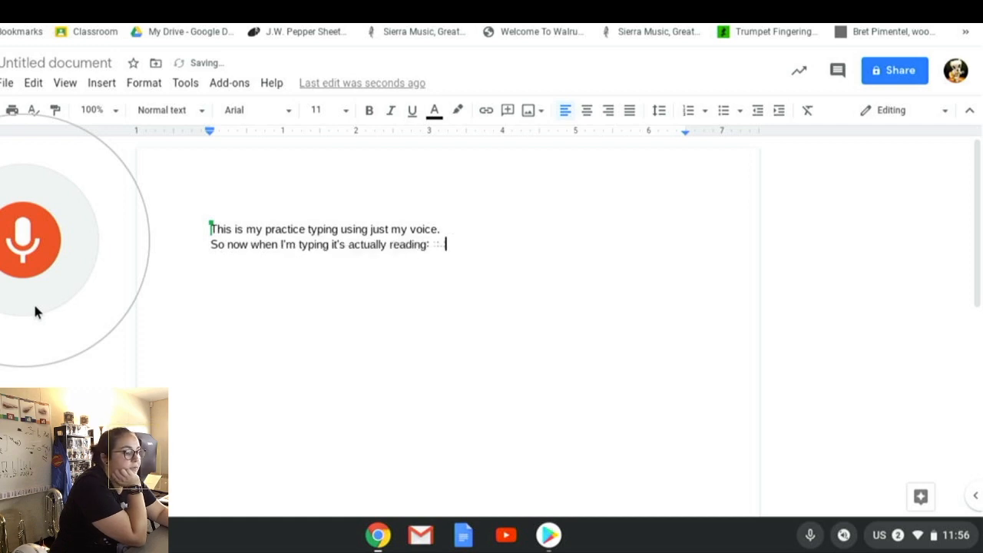
text(my voice notice that:)
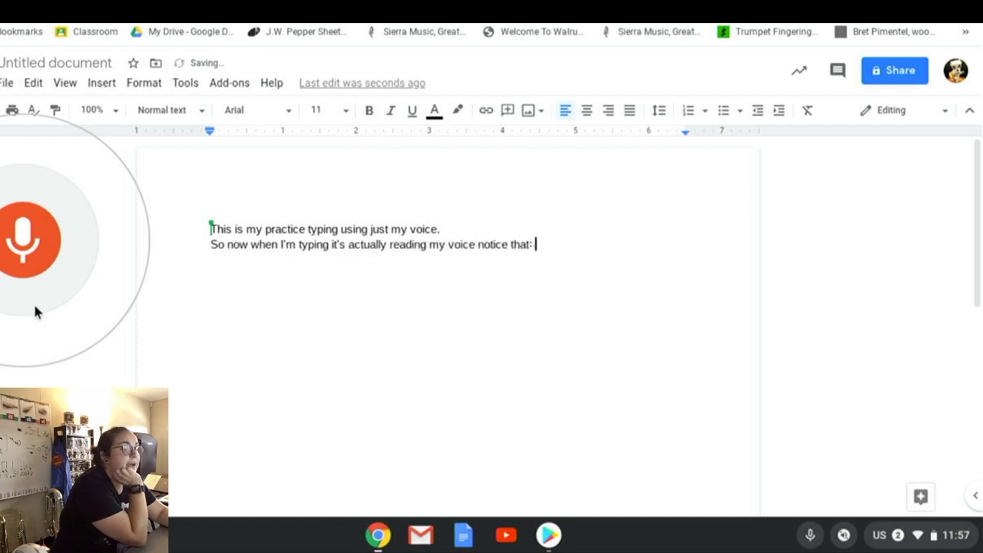
text(I have to speak)
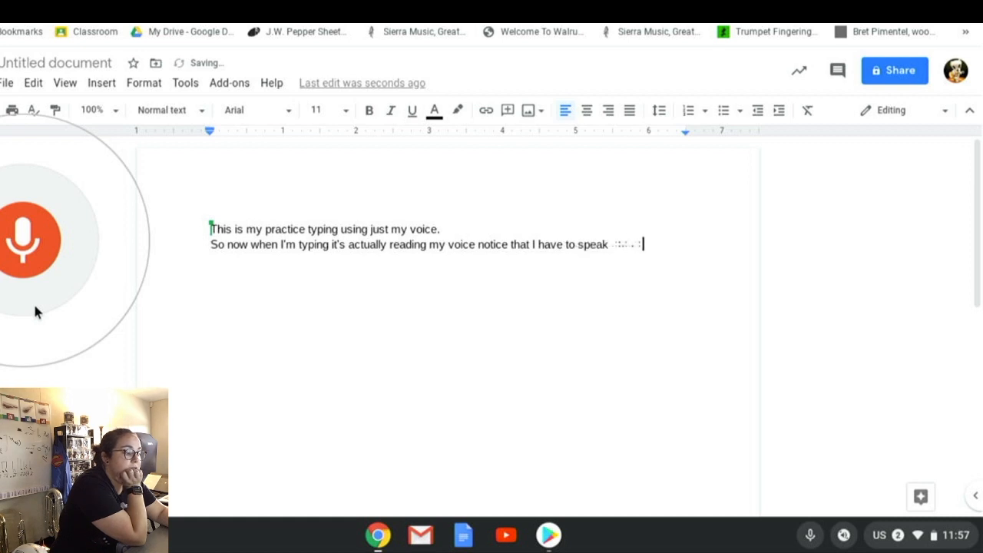
text(slowly so that it picks up)
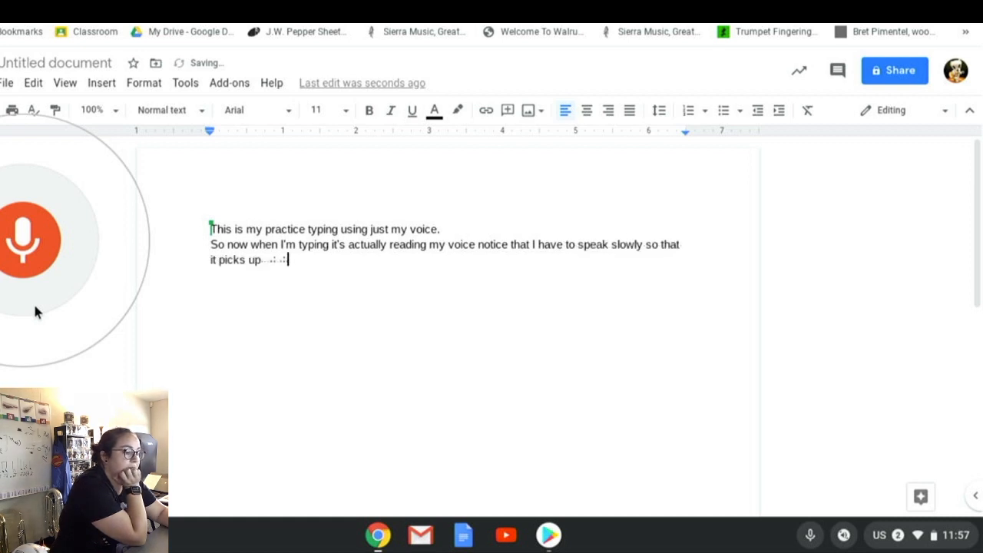
text(what I'm trying to)
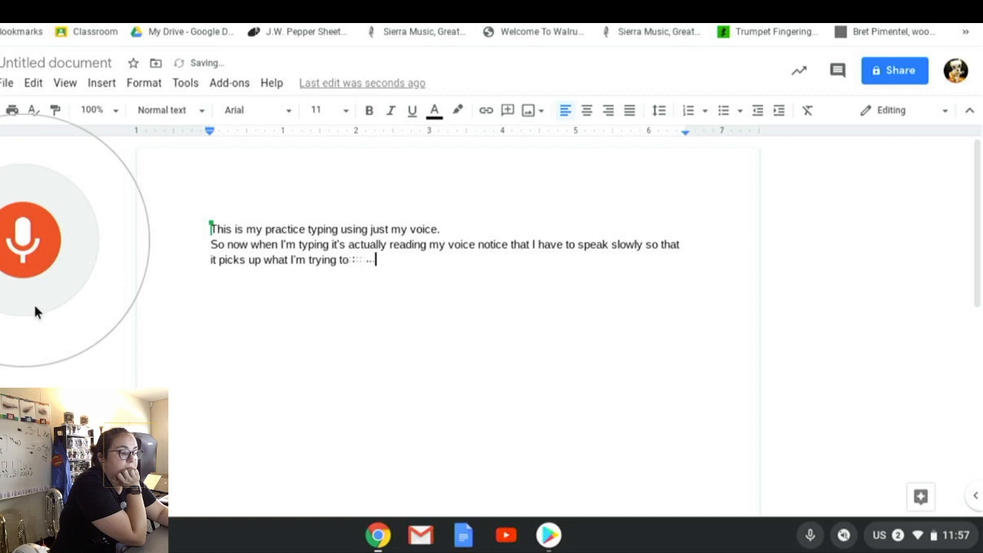
text(write. And then when I'm done)
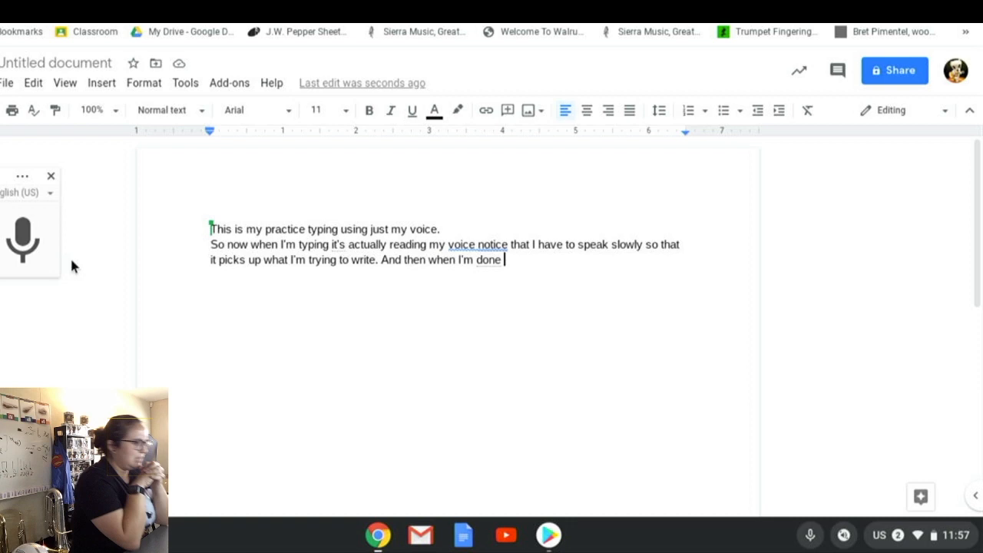
click(233, 218)
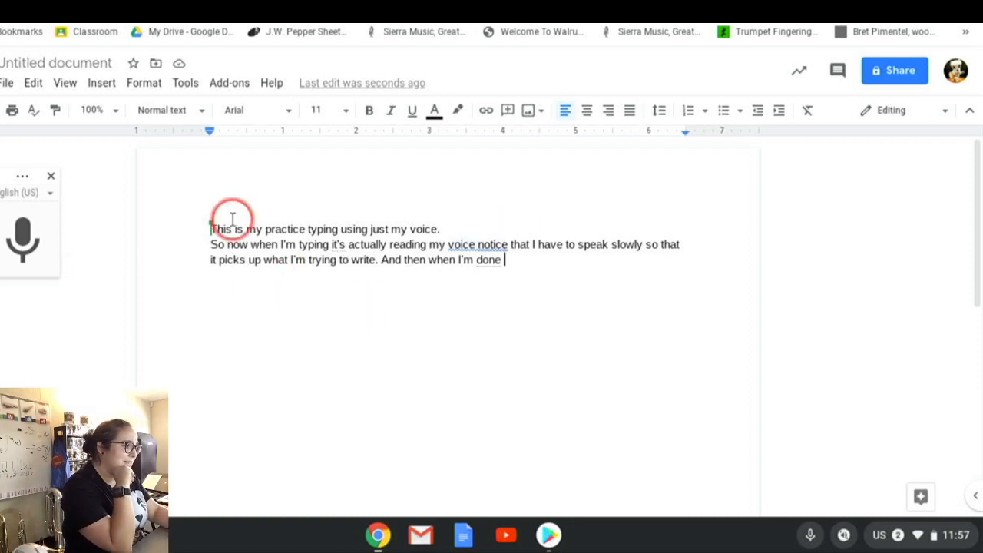